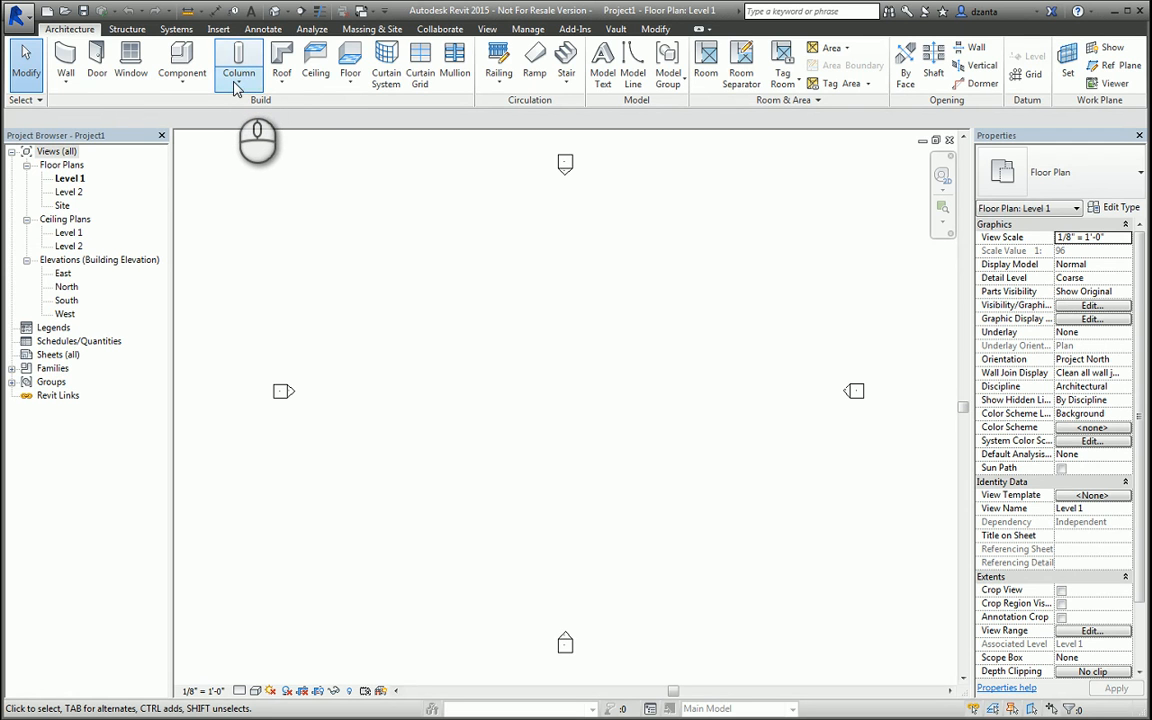
Draw a straight Exterior - Brick and CMU on MTL. Stud wall across the Level 1 plan.
left_click(240, 66)
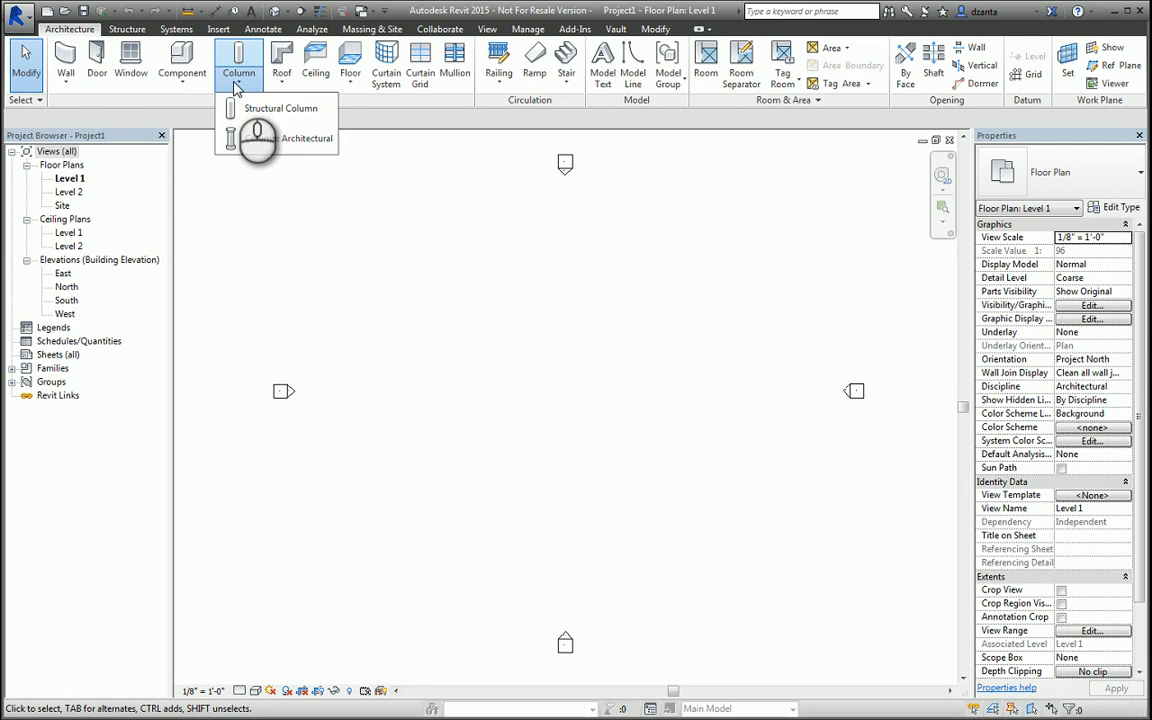
mouse_move(280, 138)
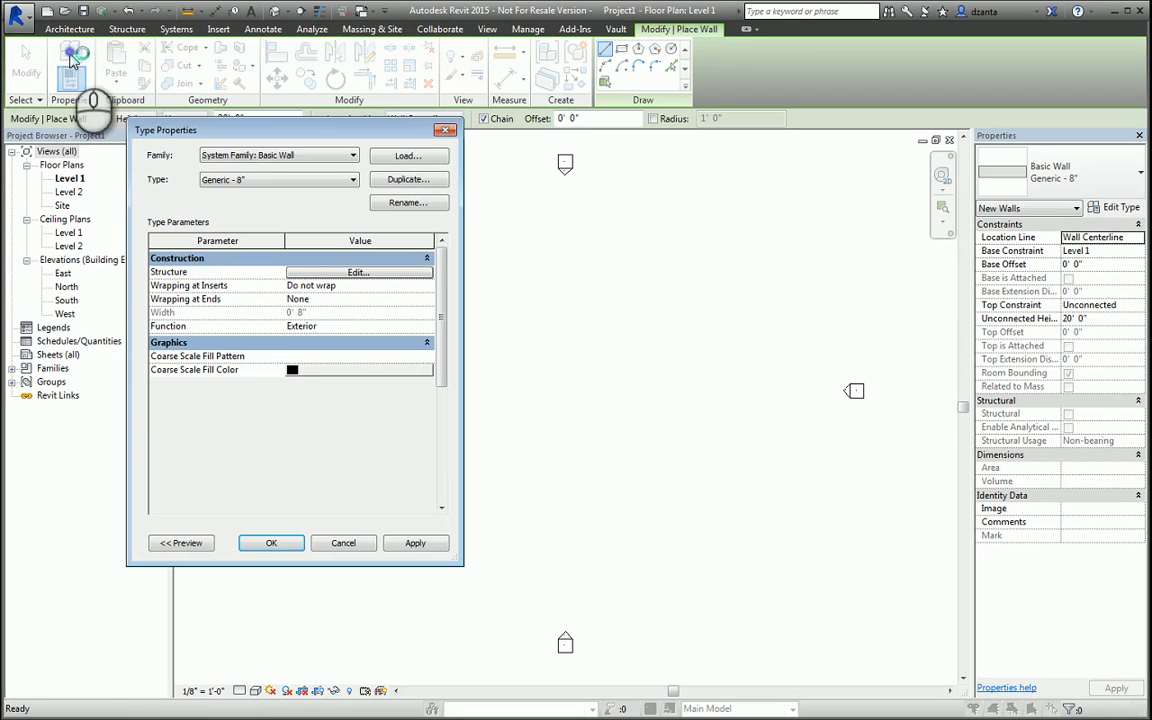
left_click(272, 544)
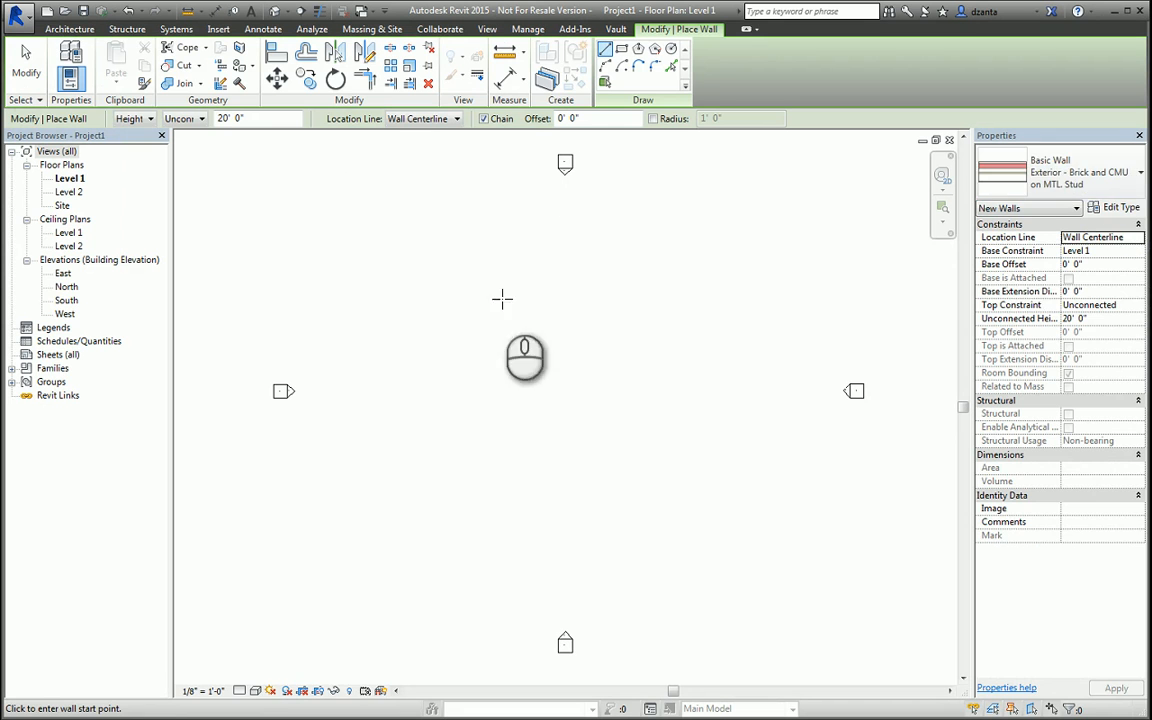
left_click(492, 360)
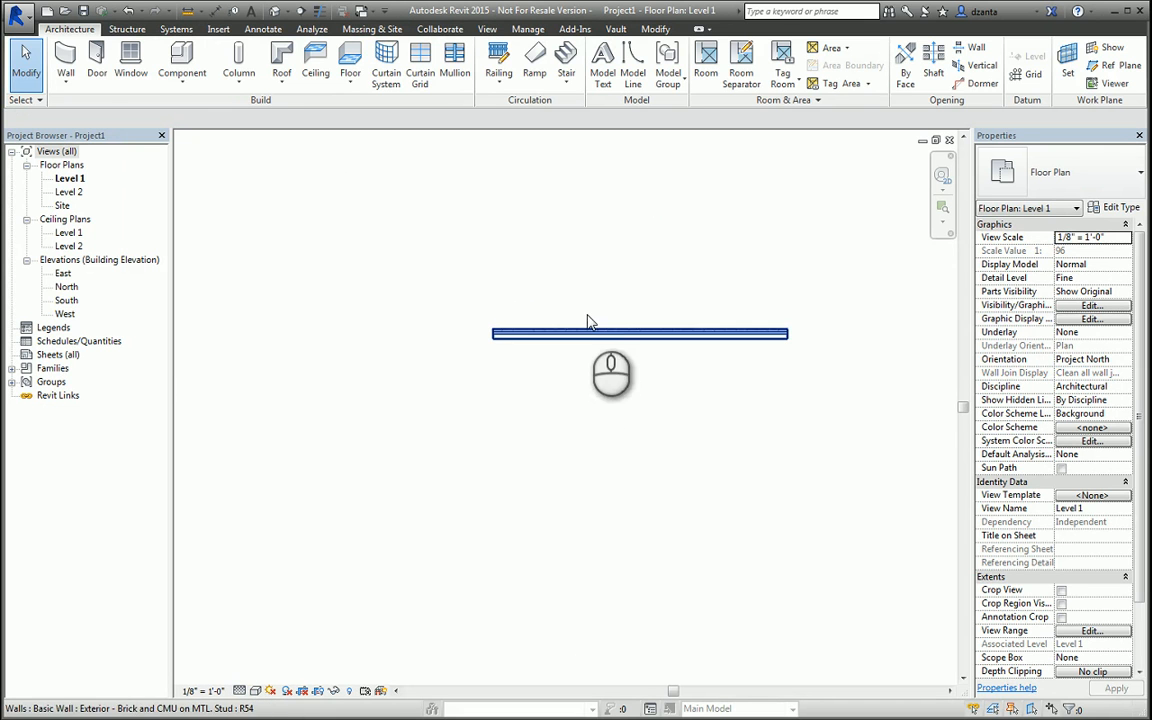
Place a W-Wide Flange-Column W10X49 structural column on the exterior wall.
left_click(236, 72)
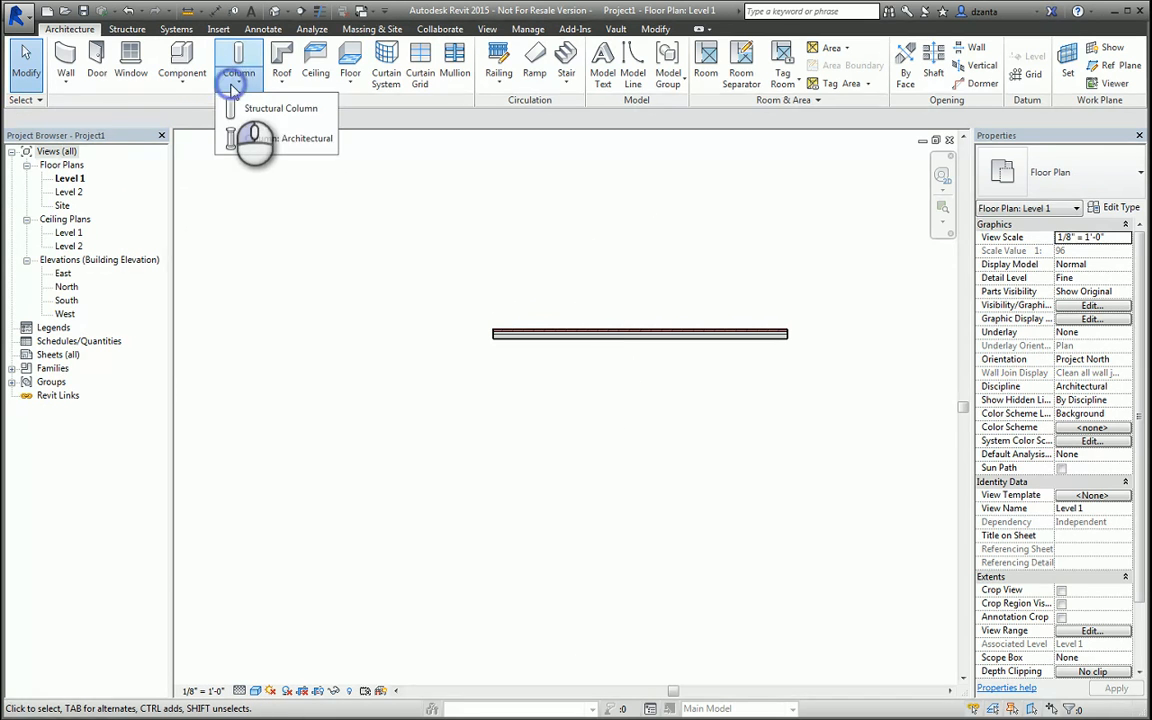
left_click(300, 138)
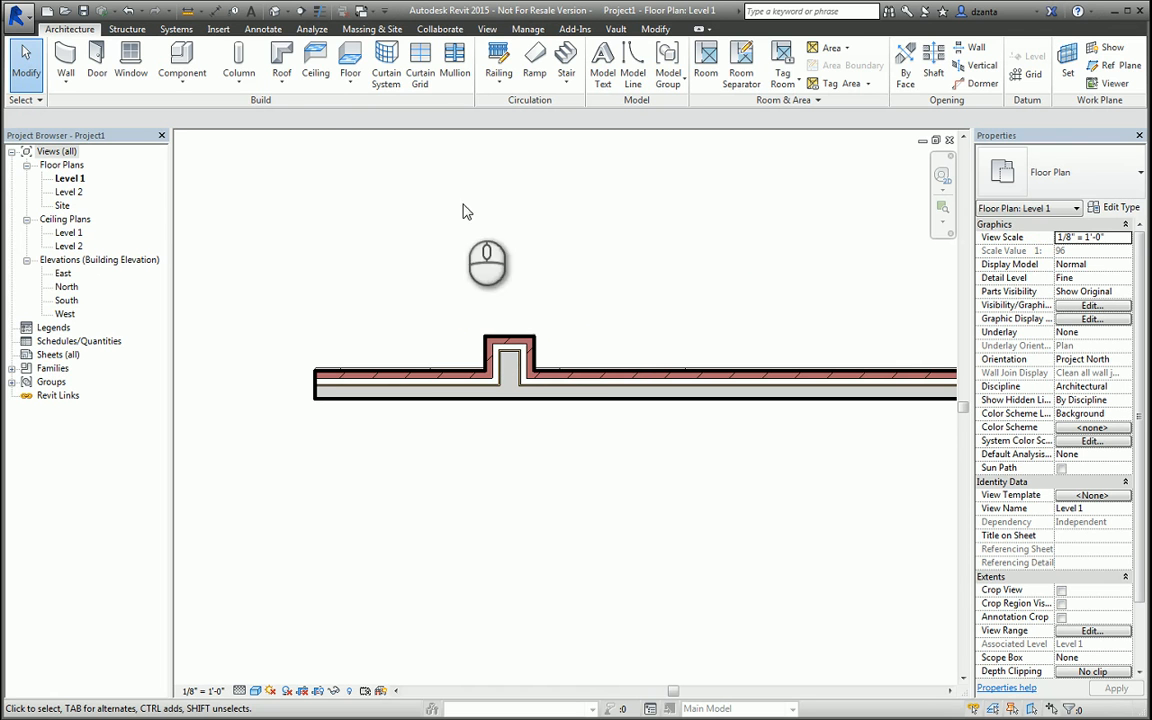
left_click(238, 64)
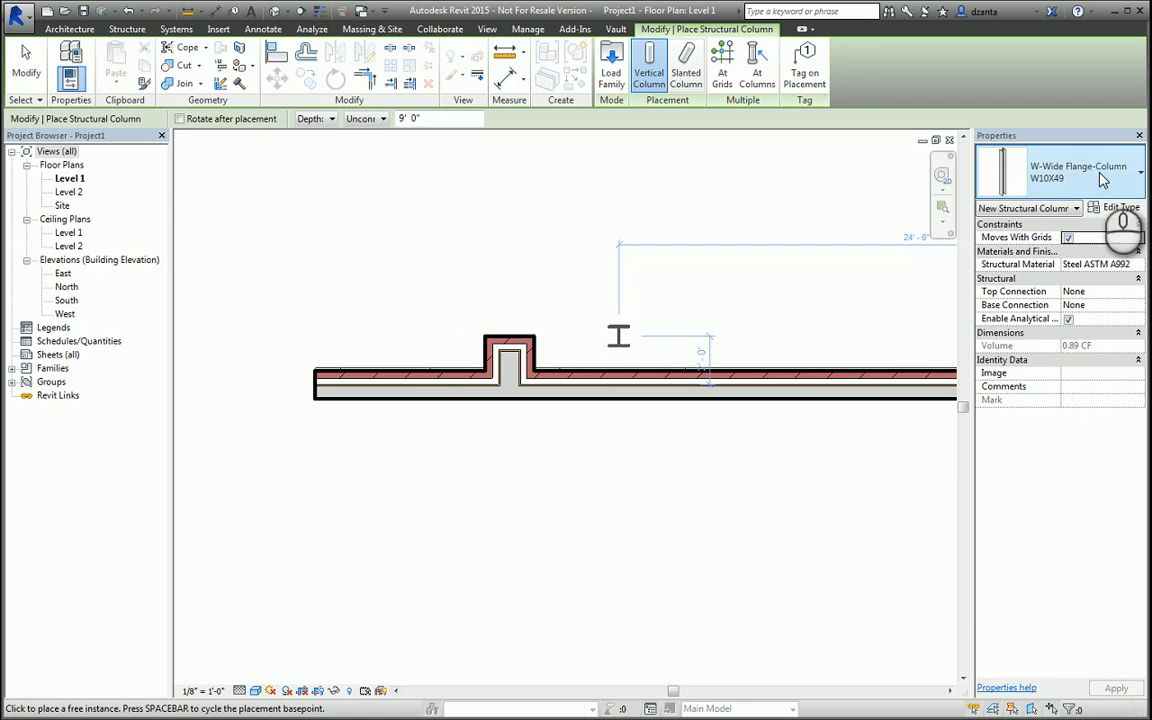
left_click(712, 374)
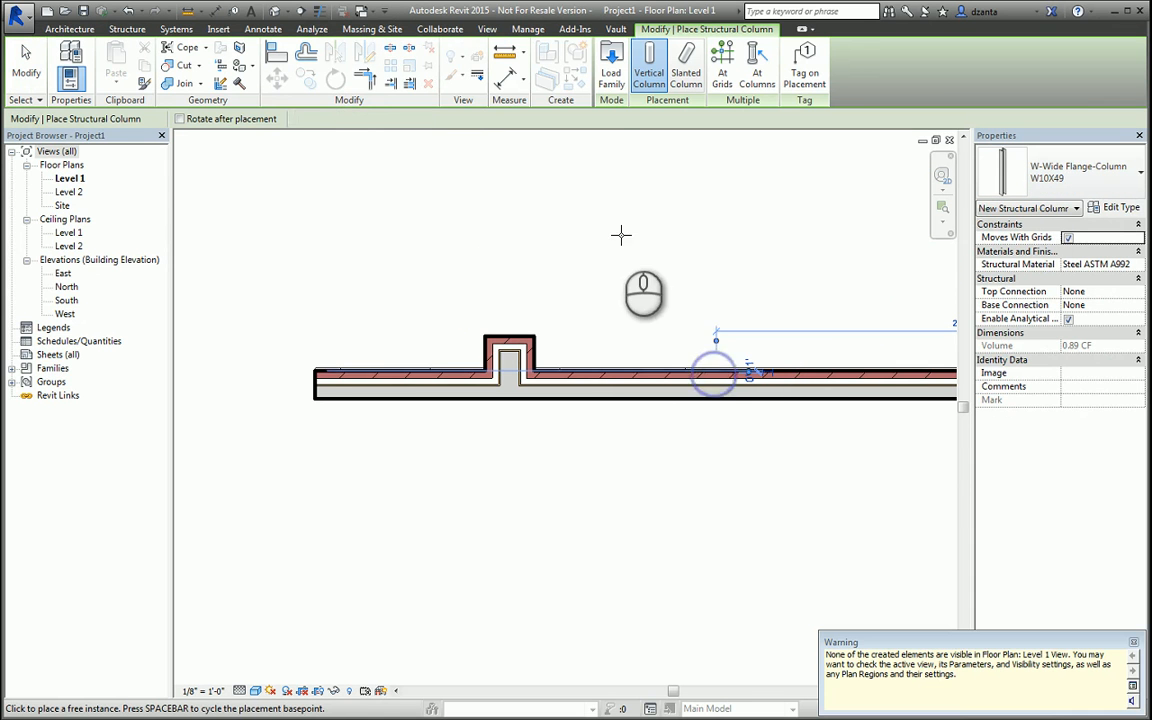
left_click(328, 120)
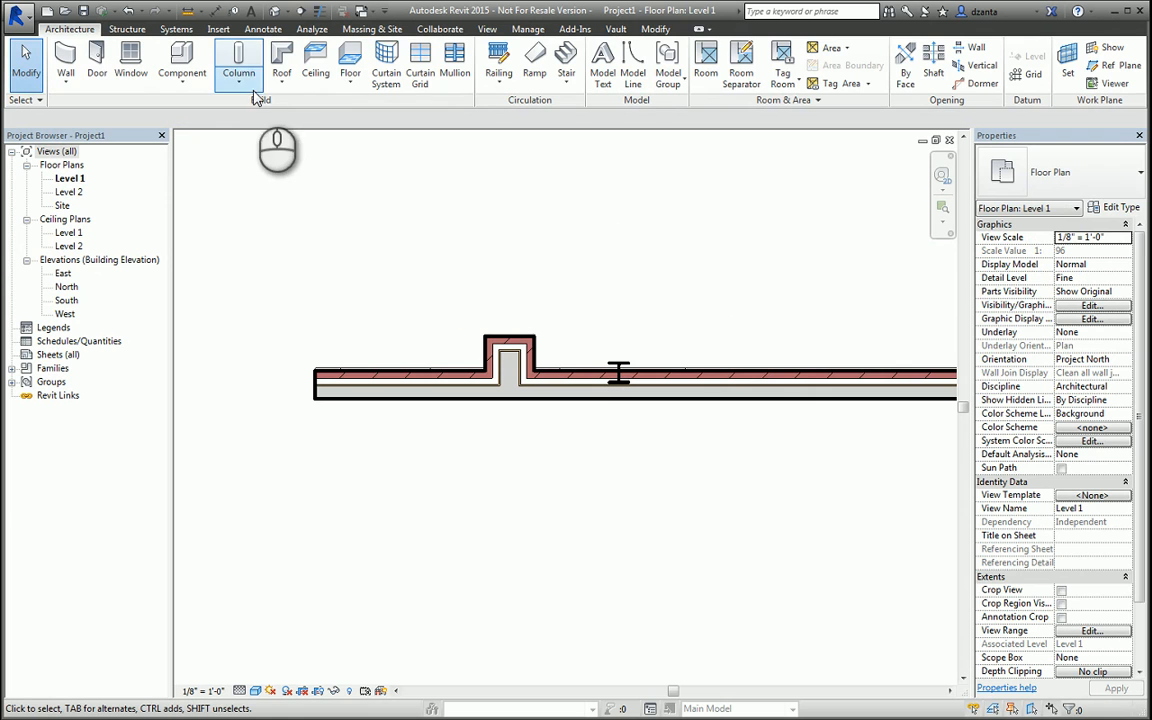
Load Round Column.rfa from the Columns folder and place a round architectural column on the wall.
left_click(238, 84)
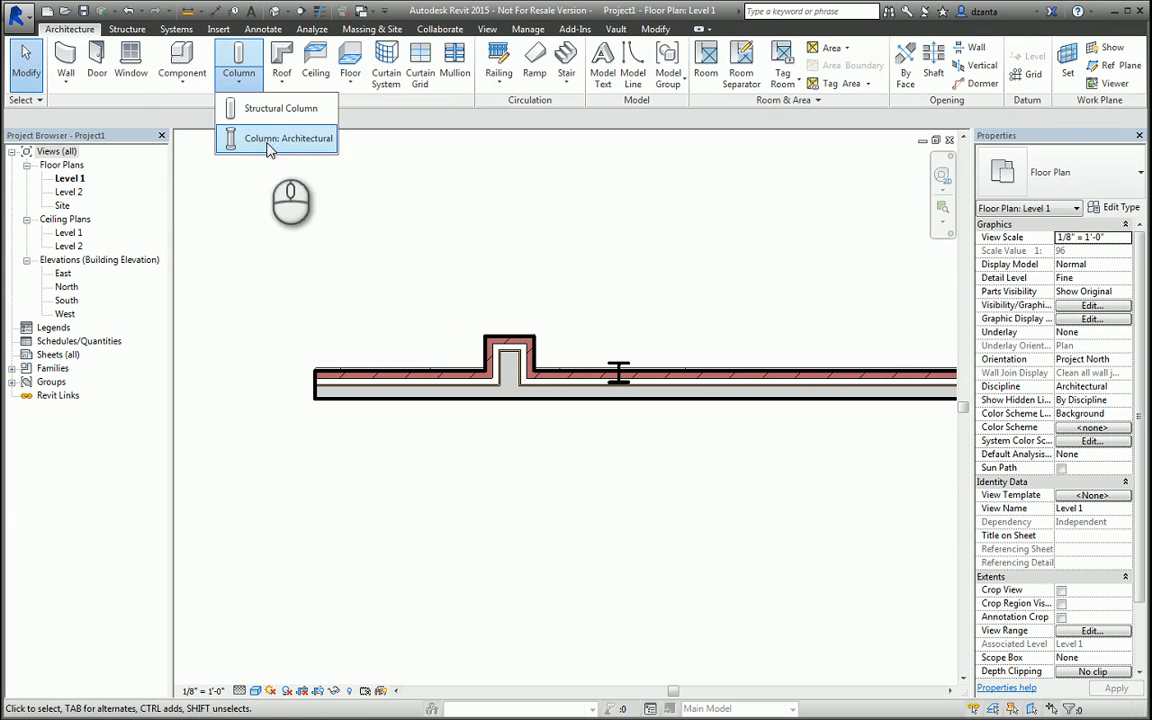
left_click(284, 138)
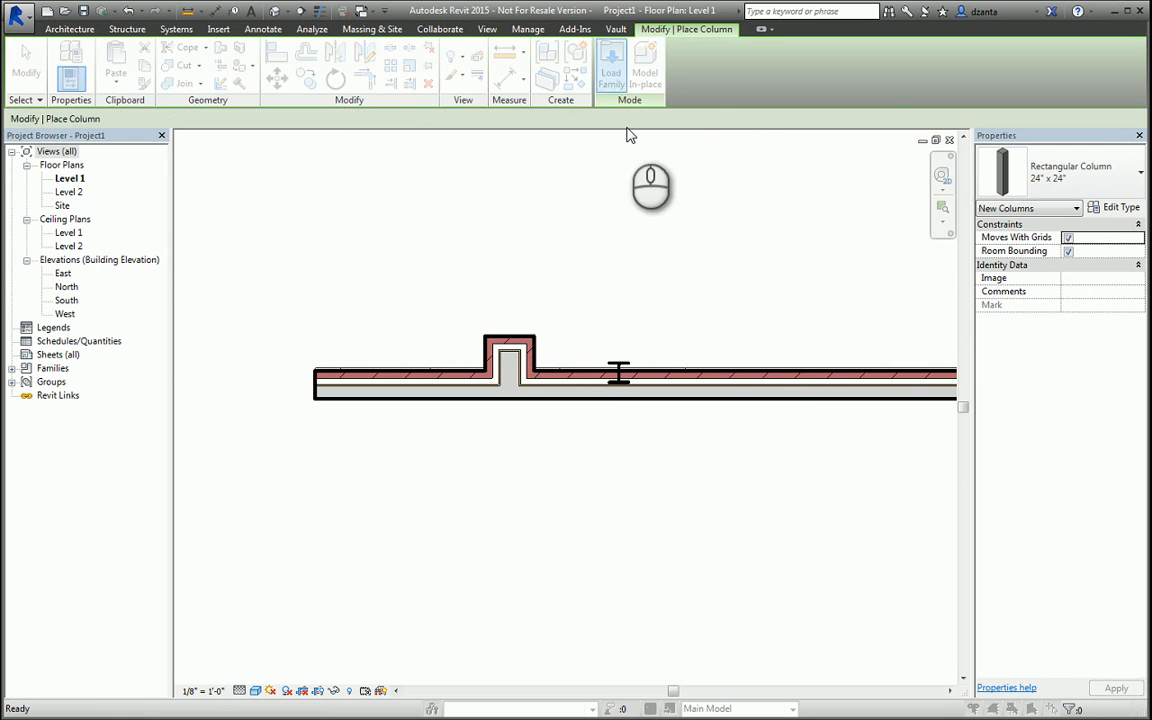
left_click(612, 72)
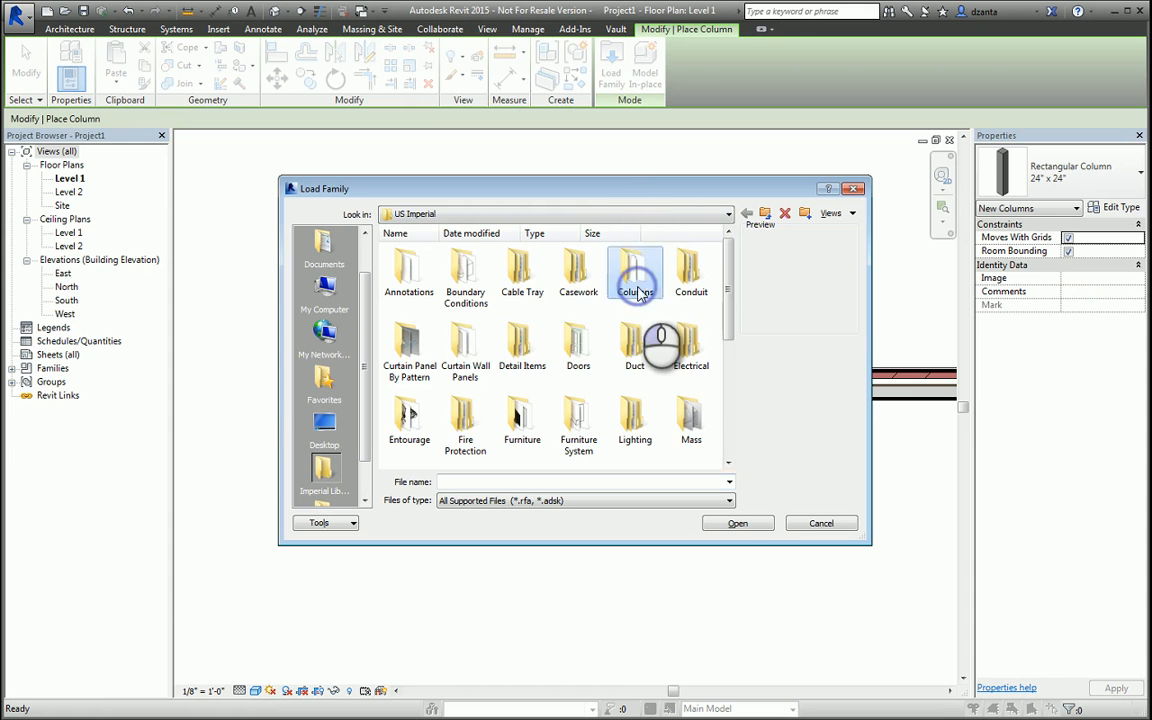
double_click(636, 270)
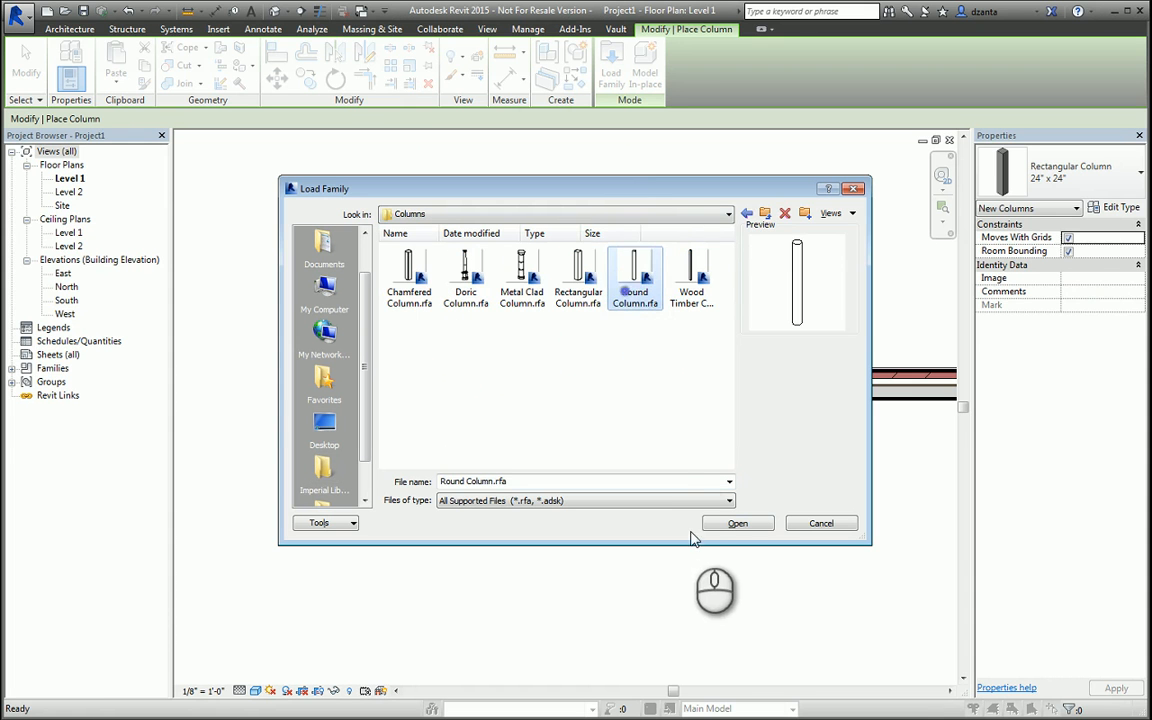
left_click(738, 524)
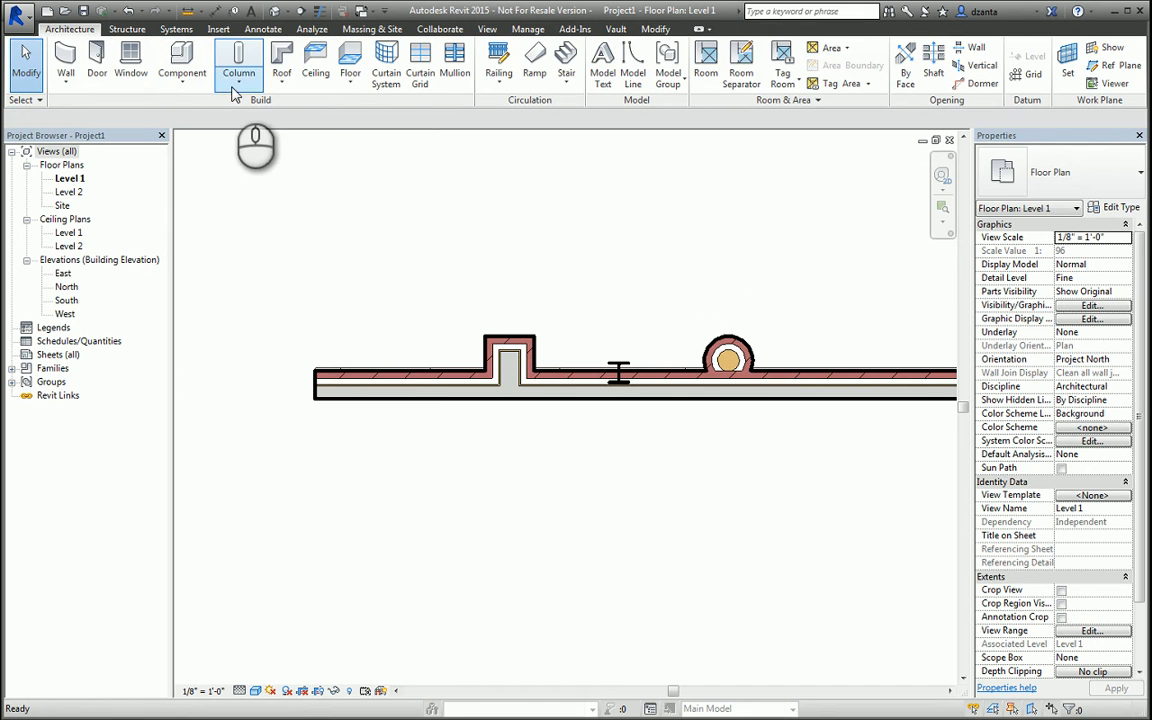
Load a round concrete column from Structural Columns > Concrete and place it right of the architectural column.
left_click(236, 84)
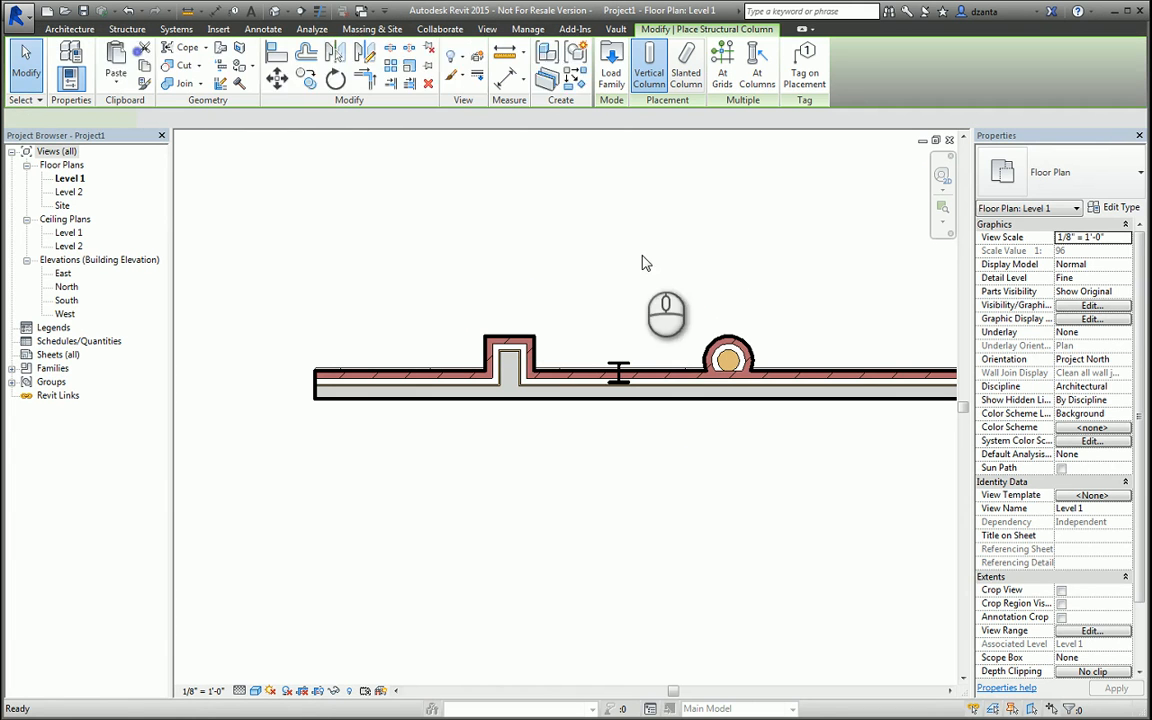
left_click(660, 70)
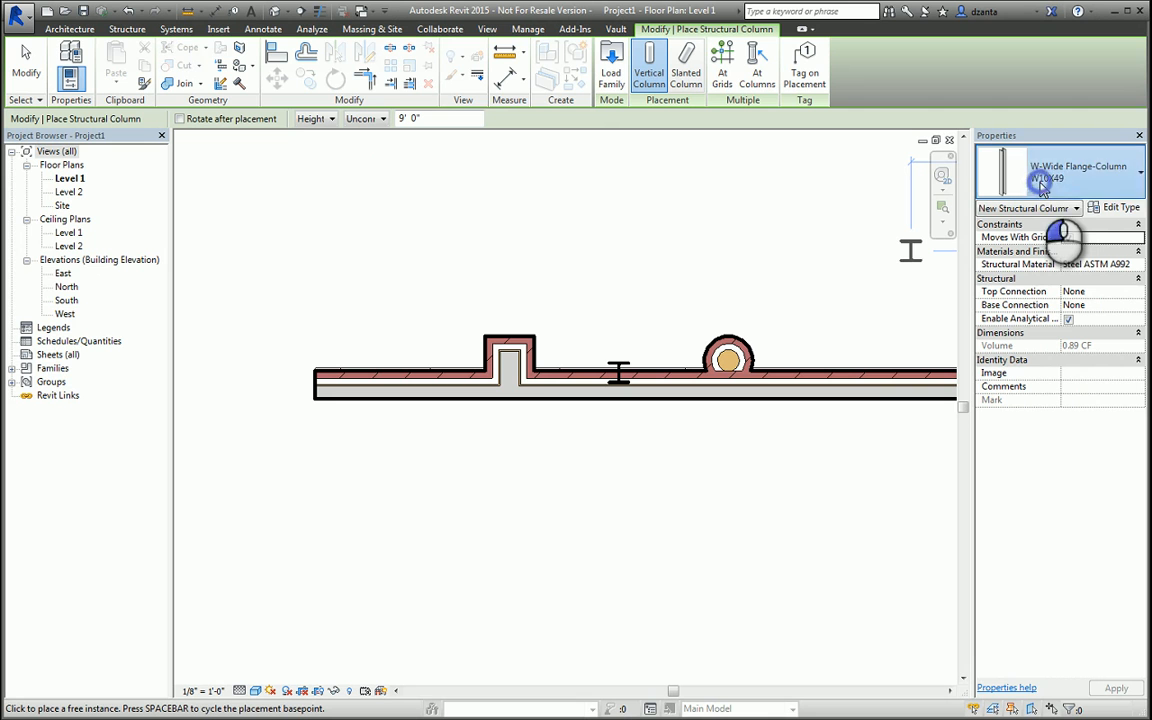
mouse_move(808, 210)
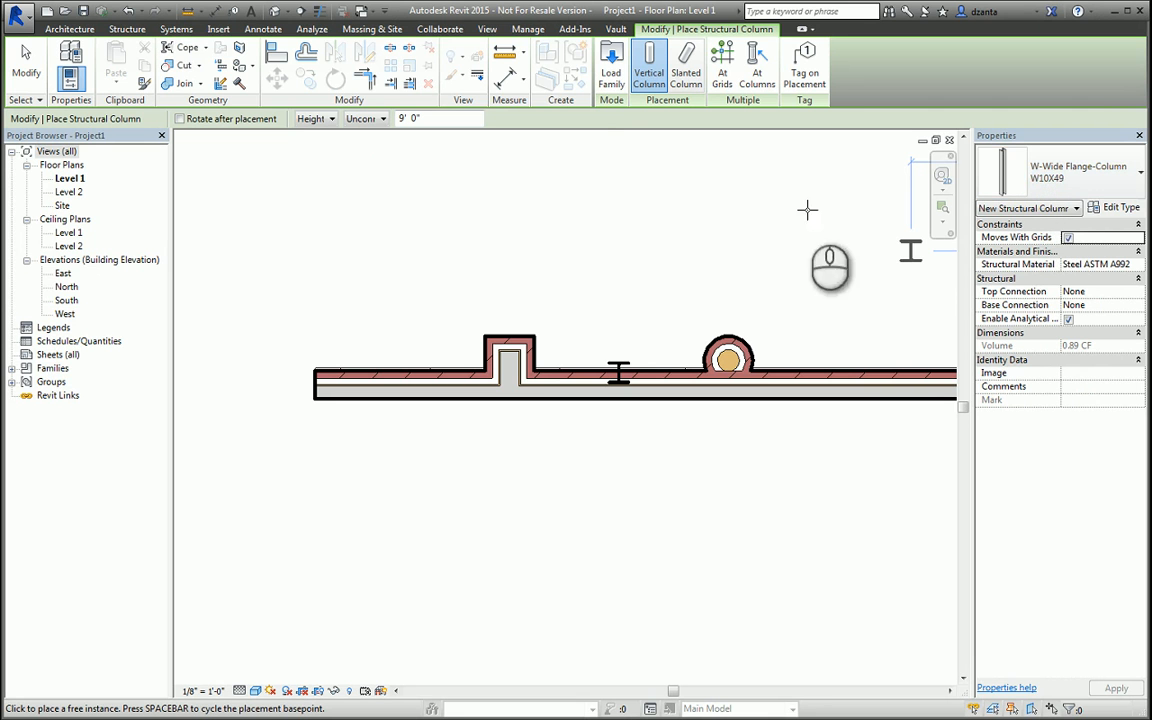
left_click(606, 68)
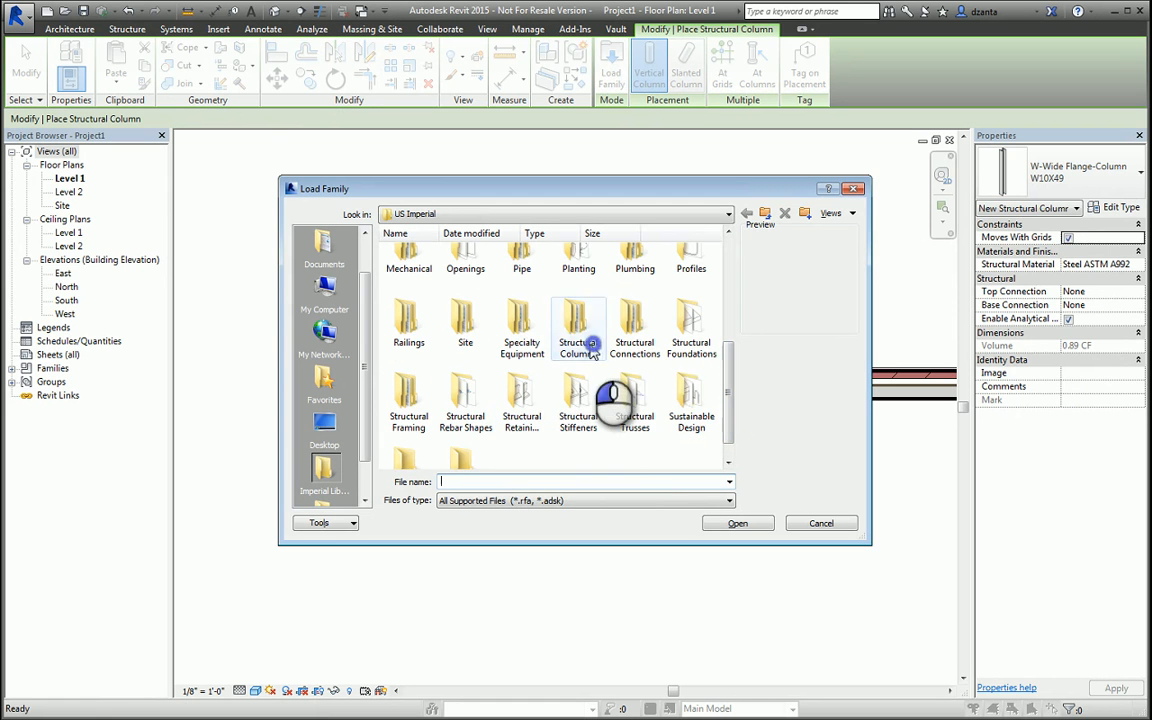
double_click(578, 324)
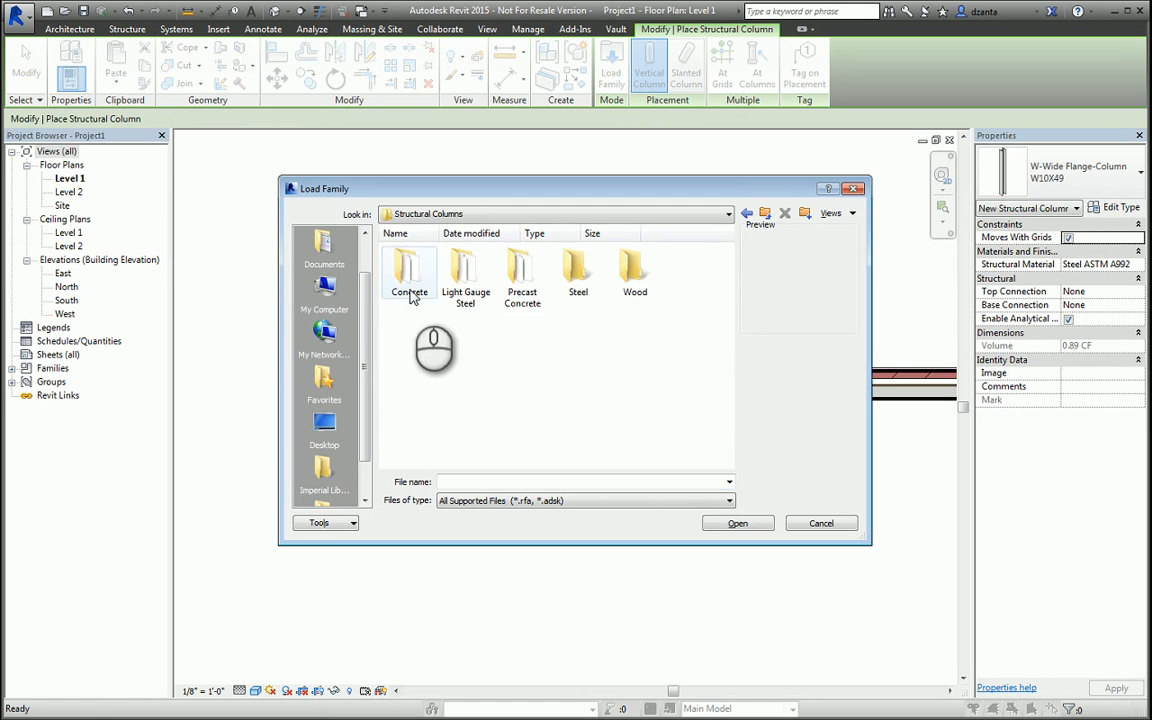
double_click(408, 270)
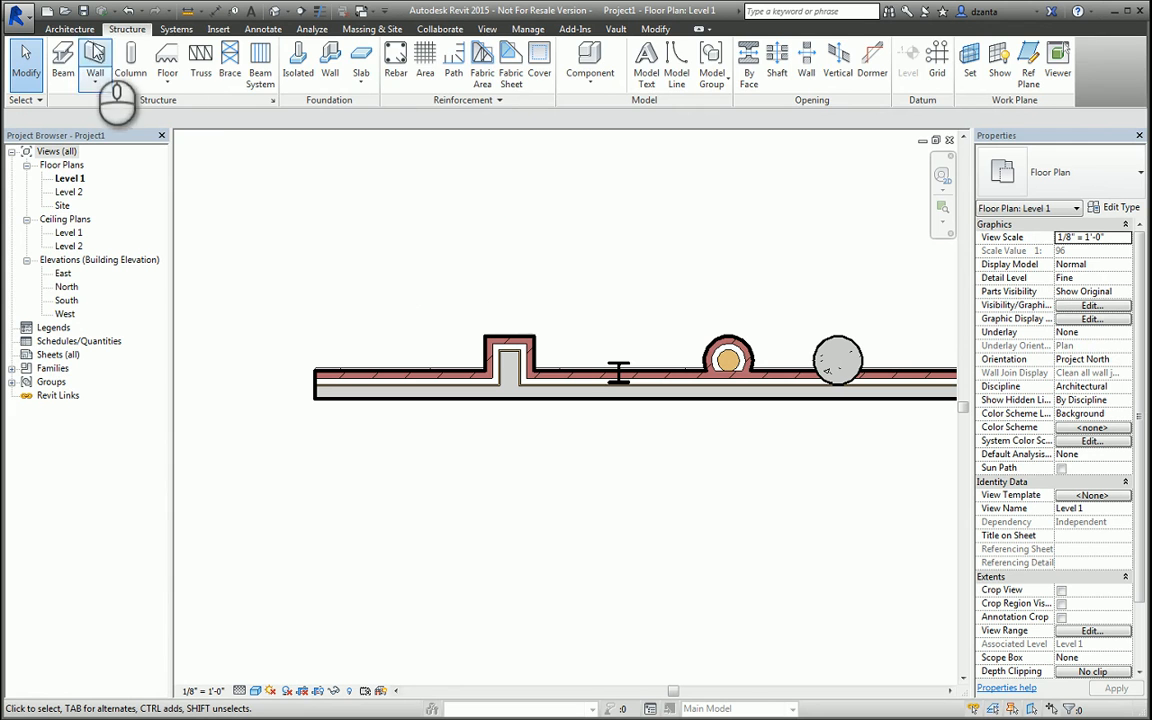
Cancel a started architectural column and switch to the Structure tools, panning to gridlines 1–3 and 4–5.
left_click(92, 28)
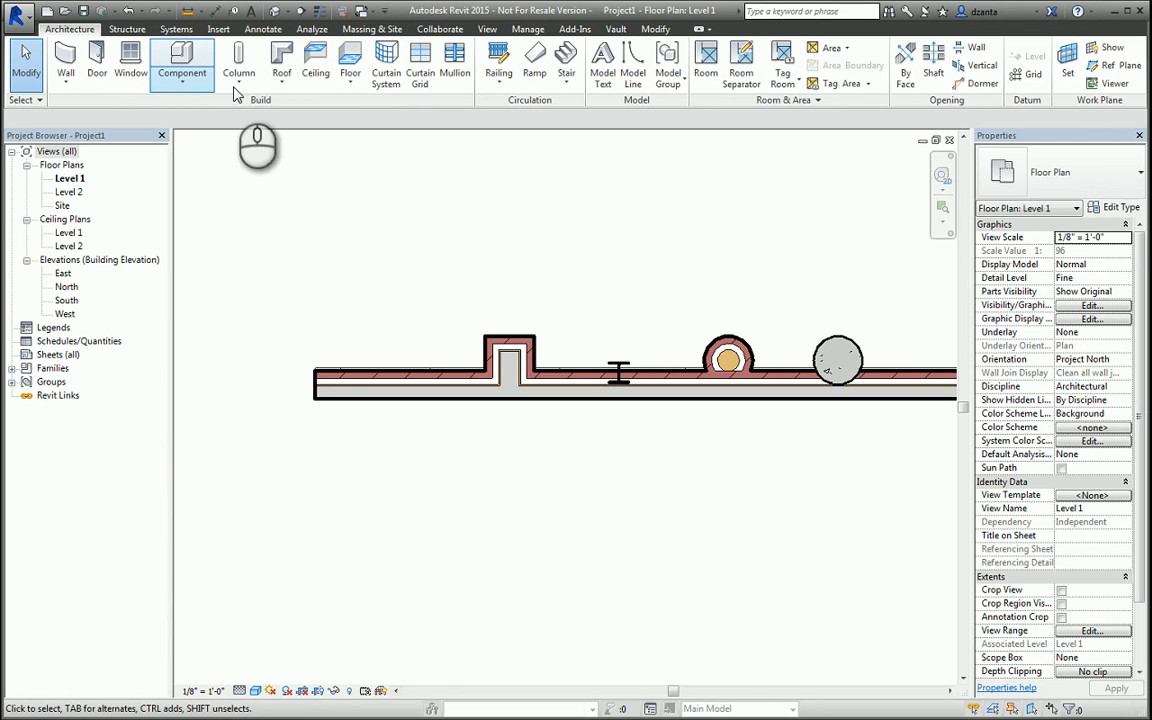
left_click(240, 62)
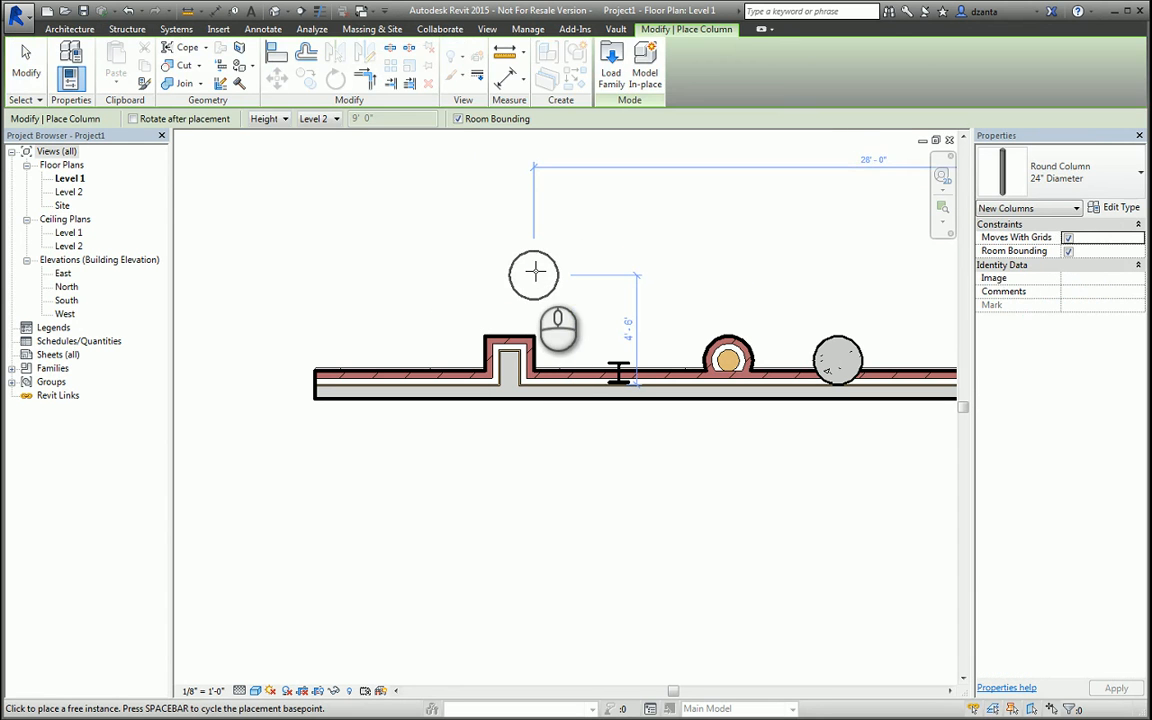
key("Escape")
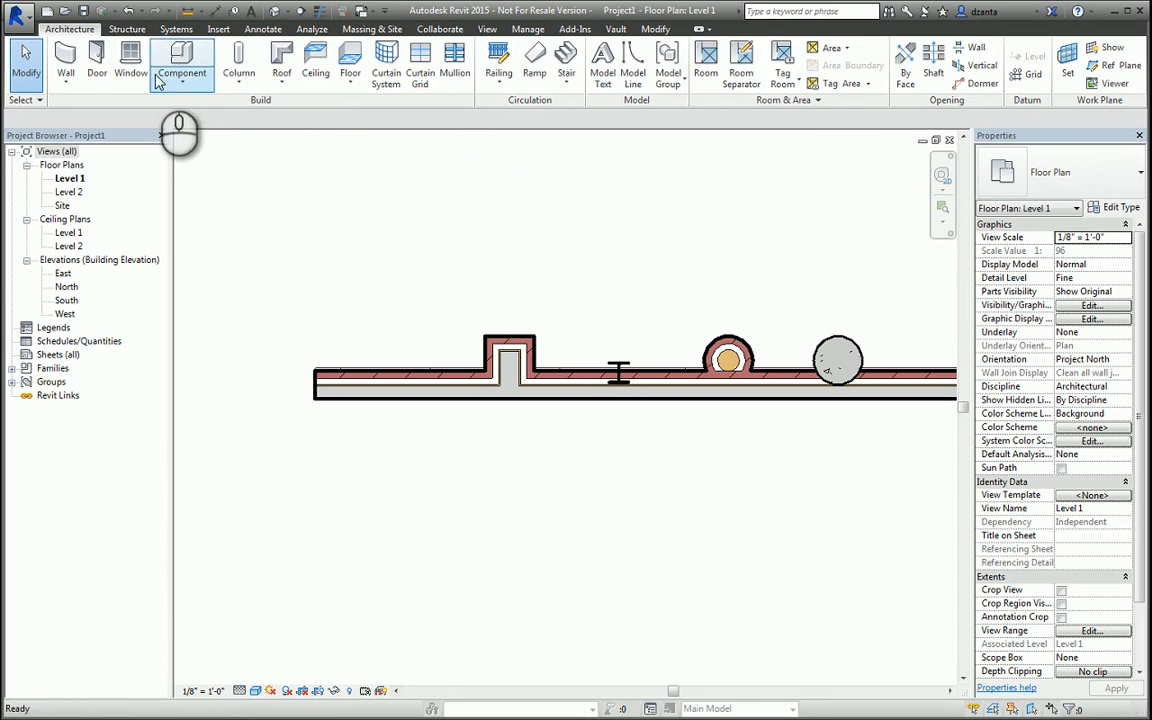
left_click(128, 28)
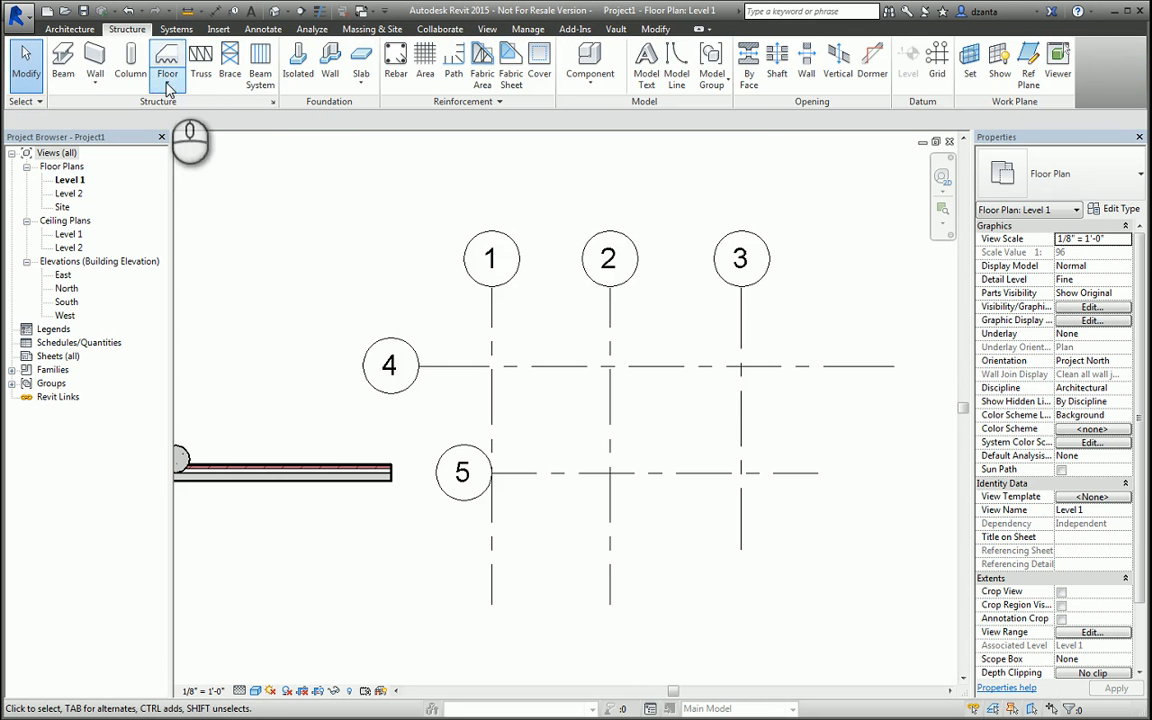
Place concrete structural columns At Grids on all six intersections of lines 1–3 with 4–5.
left_click(156, 60)
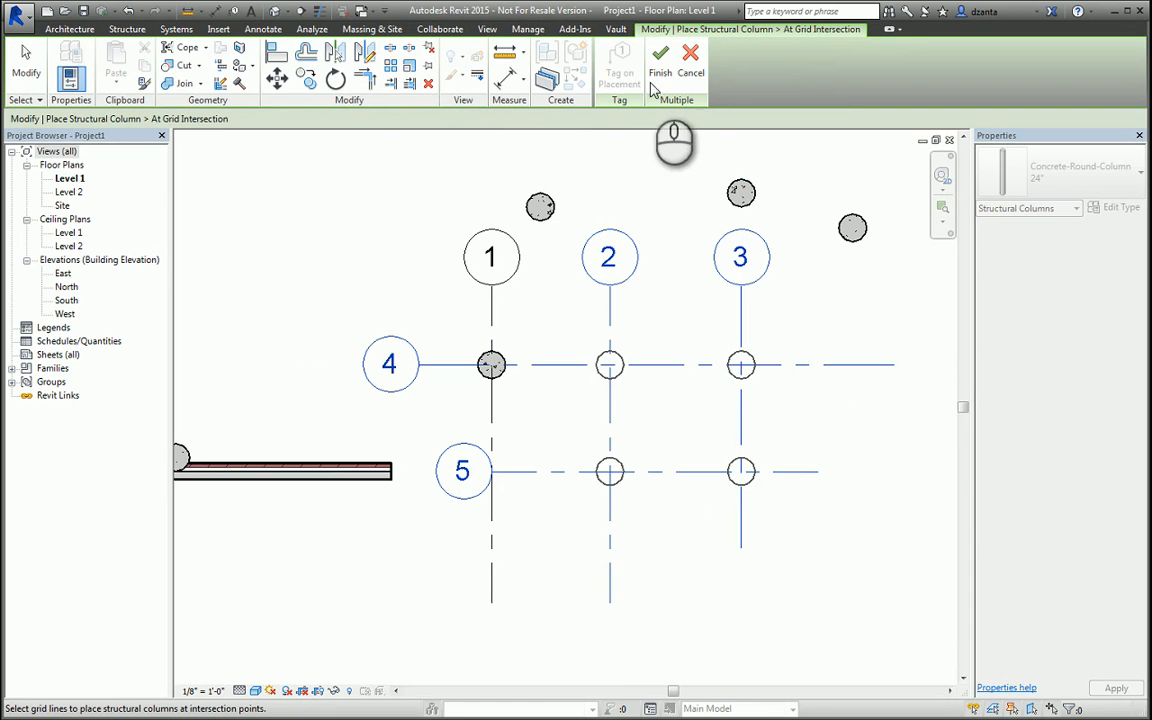
left_click(668, 64)
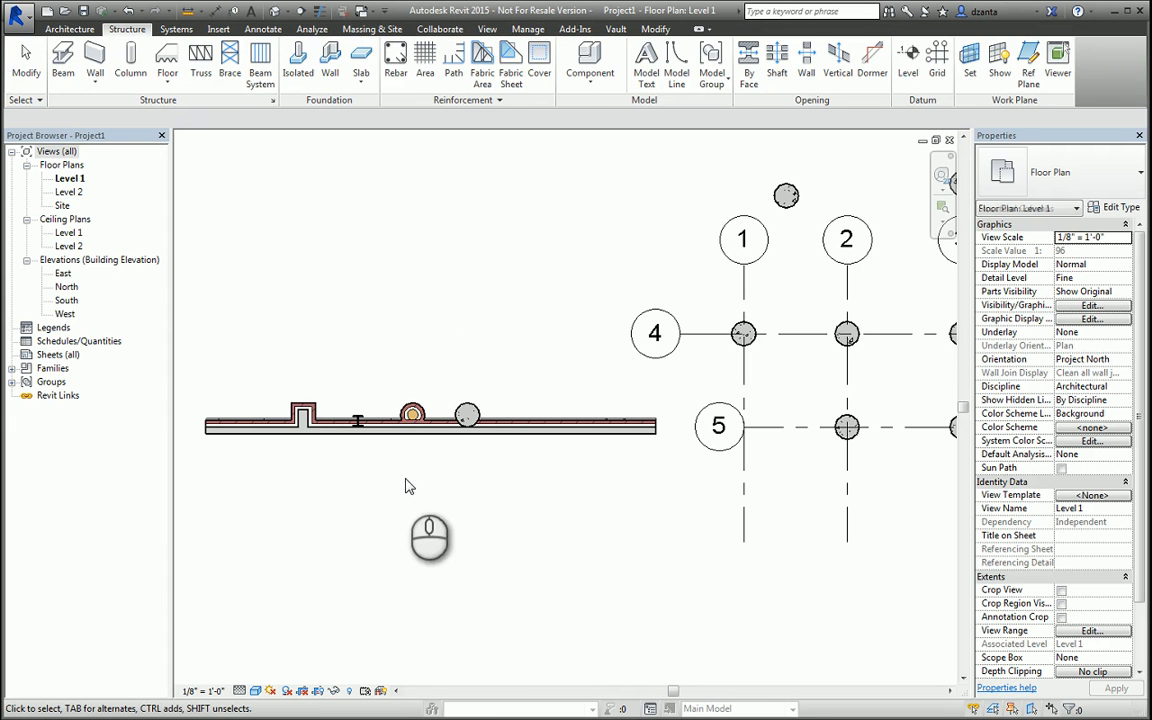
mouse_move(548, 500)
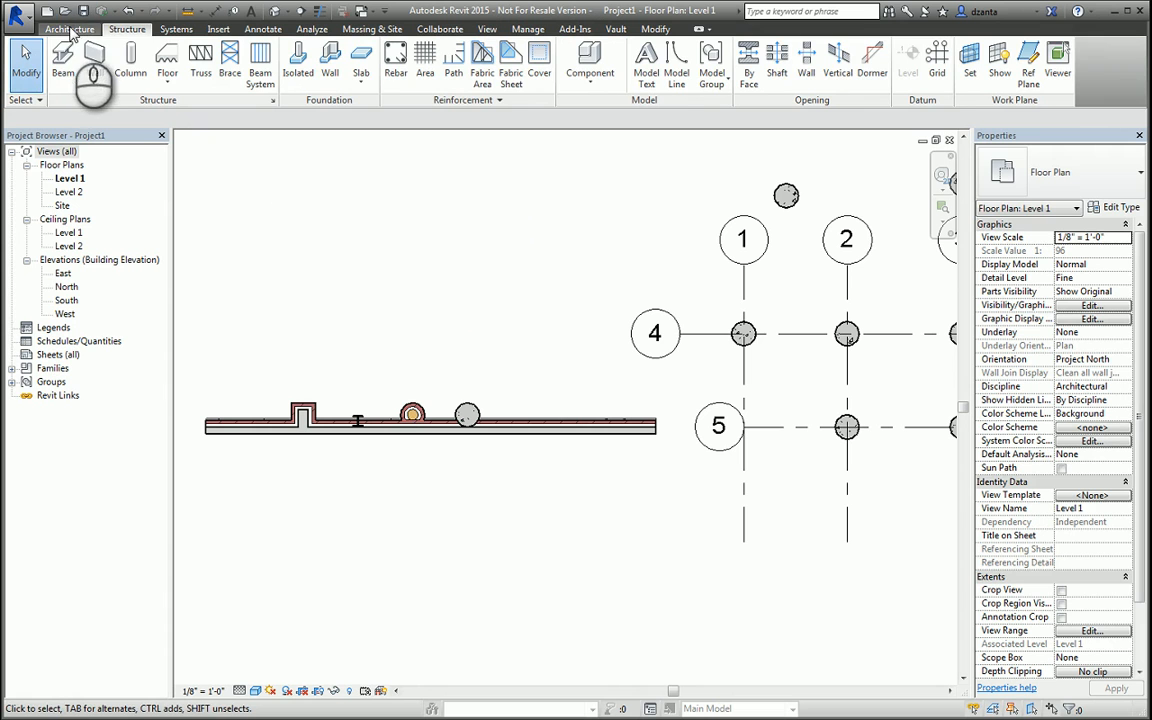
left_click(76, 28)
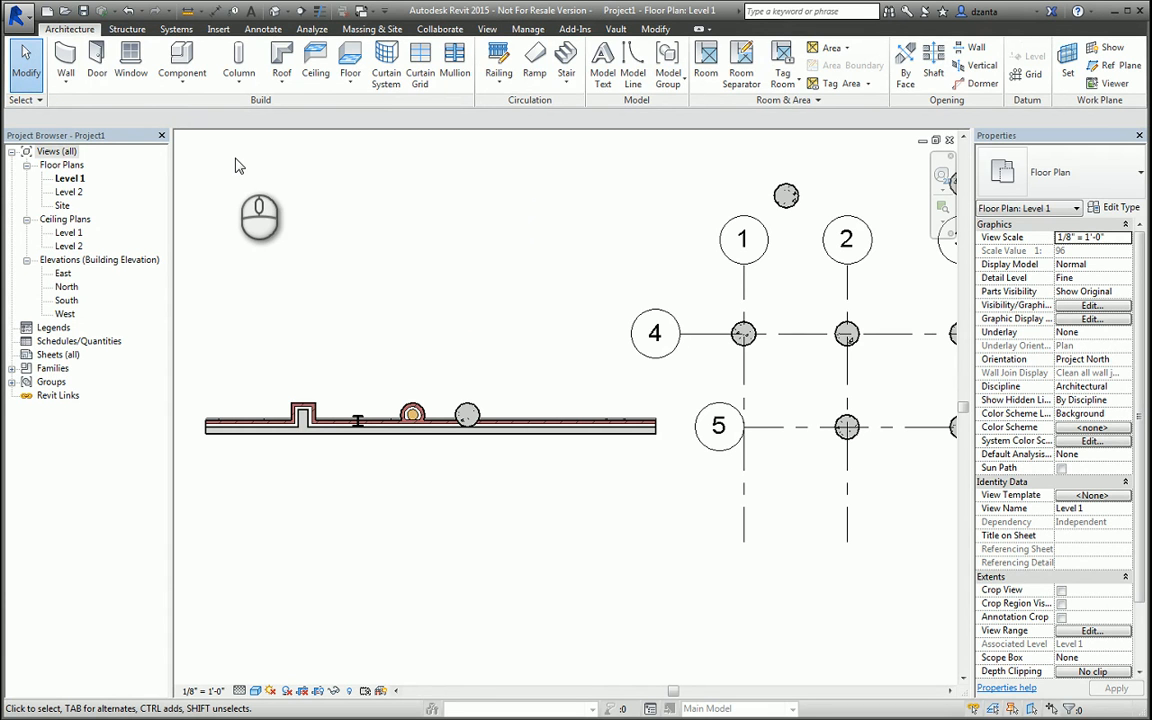
mouse_move(440, 320)
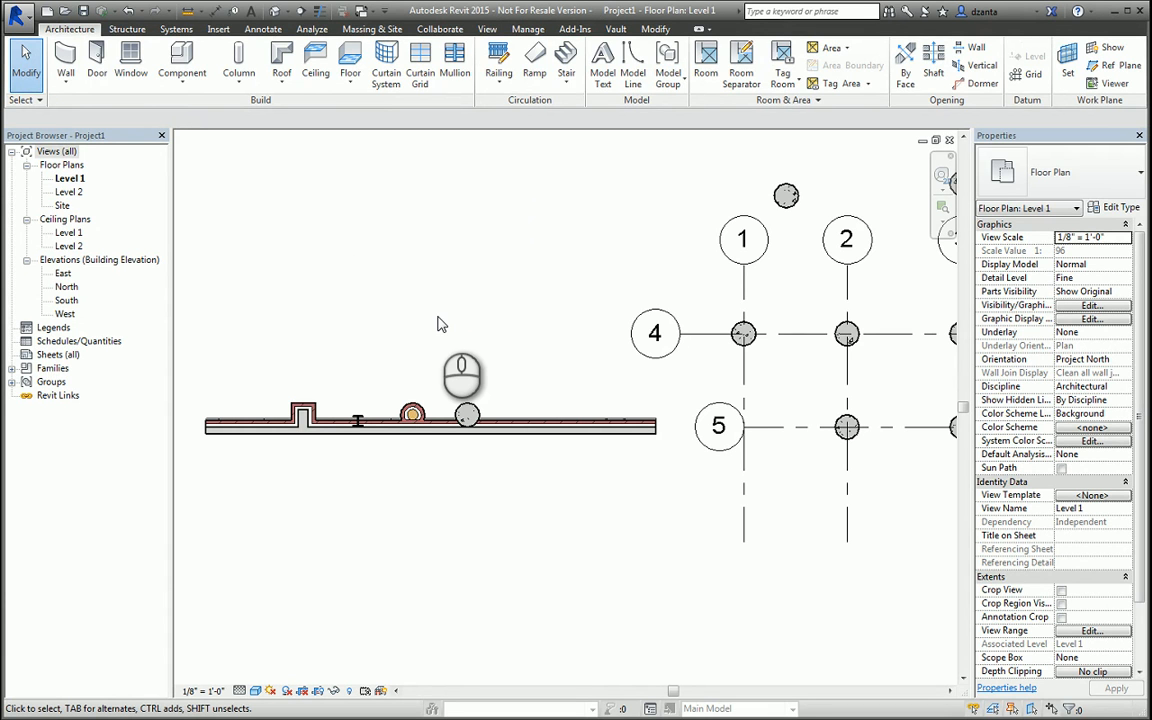